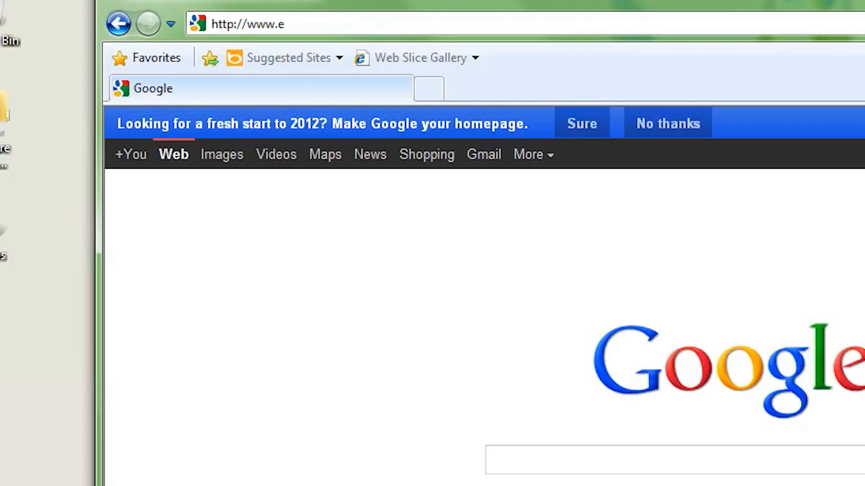
- Go to ezvid.com in Internet Explorer and download the free Ezvid video maker
type("zvid.")
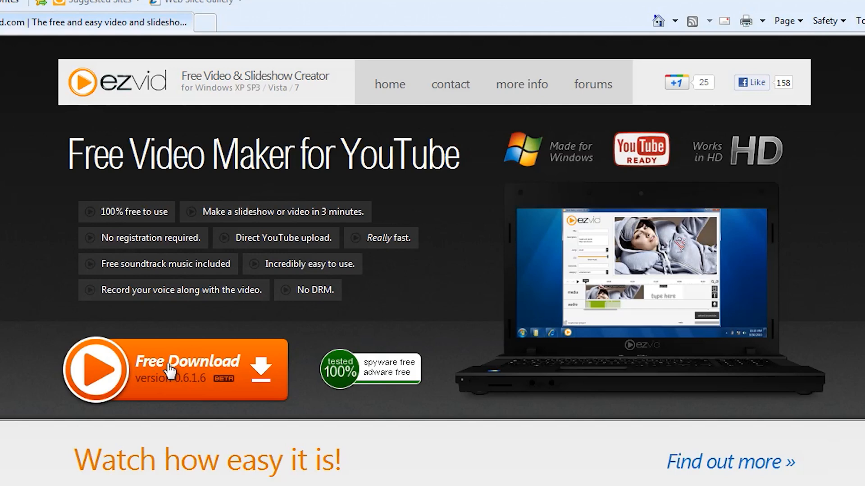
left_click(172, 369)
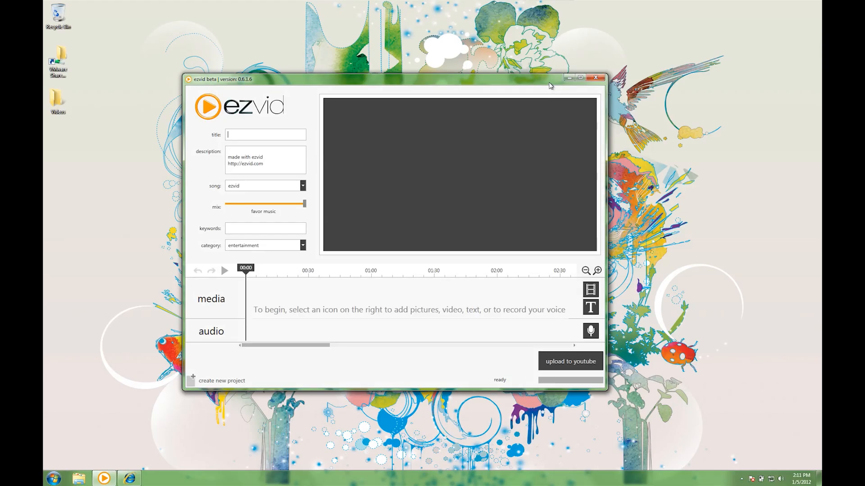
mouse_move(580, 81)
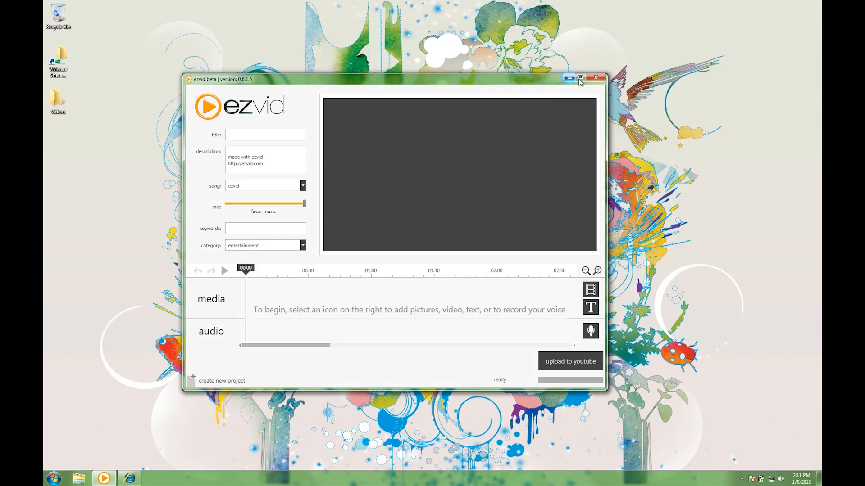
- Maximize Ezvid, title the project 'My Video' and describe it 'A video with me and my friends'
left_click(581, 77)
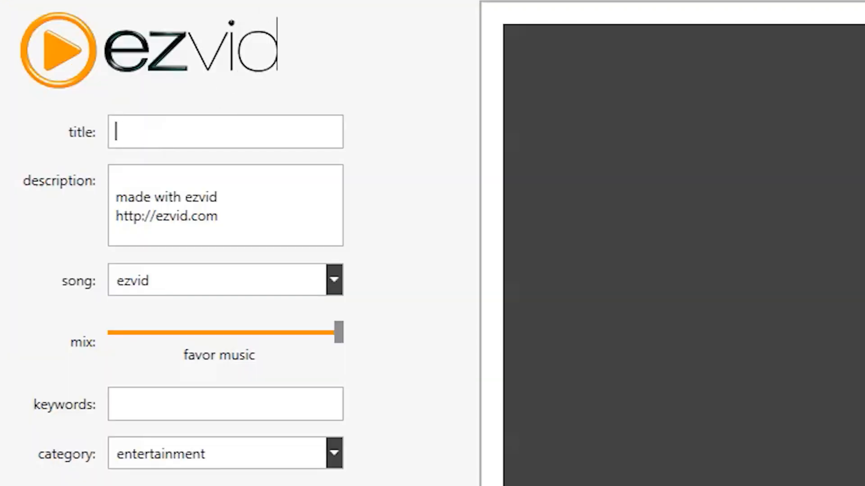
mouse_move(179, 151)
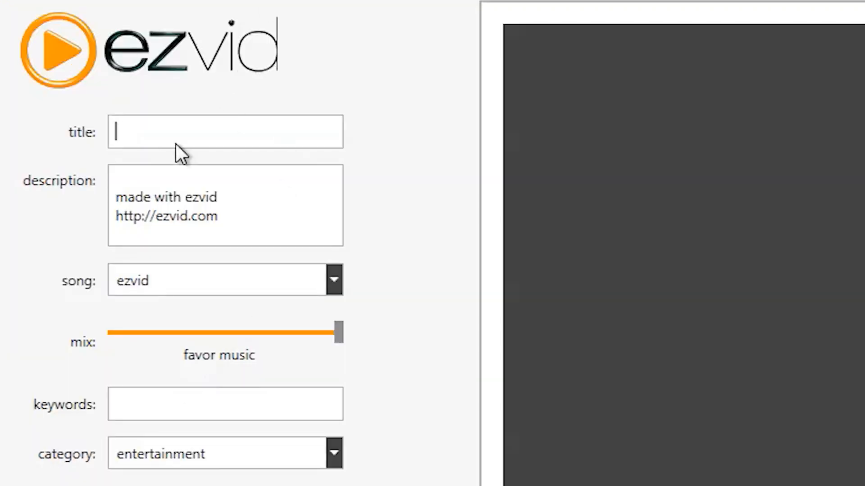
type("My")
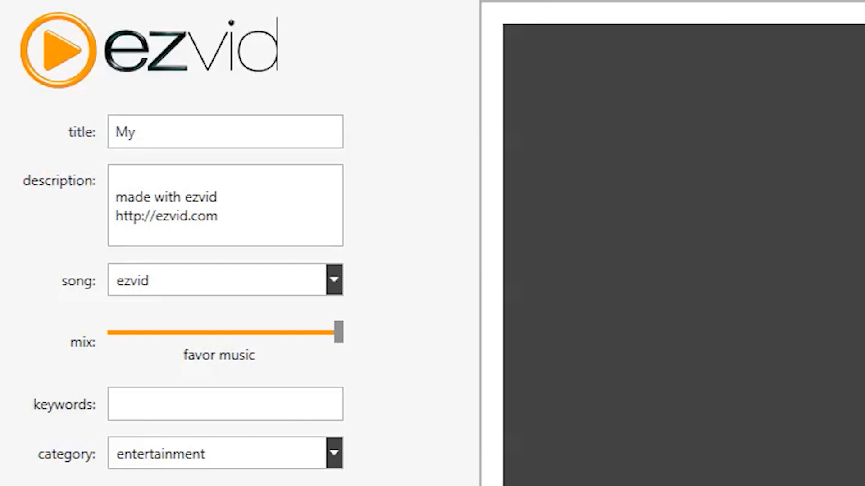
type("Video")
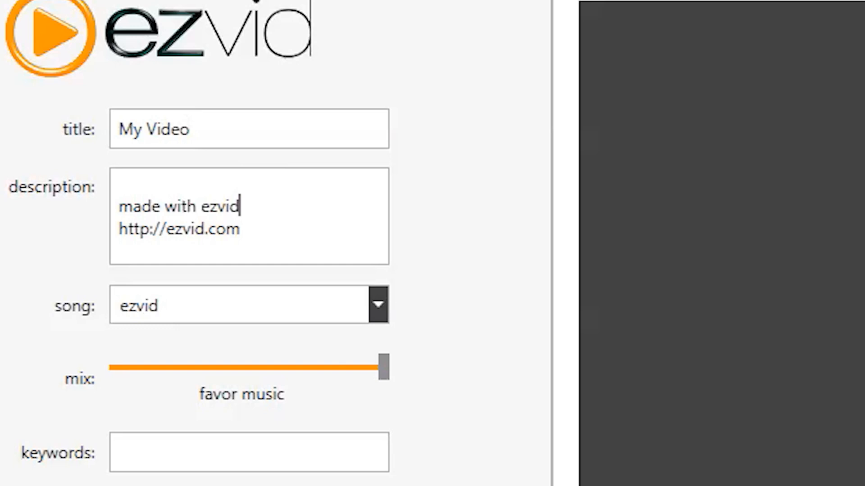
type("A video")
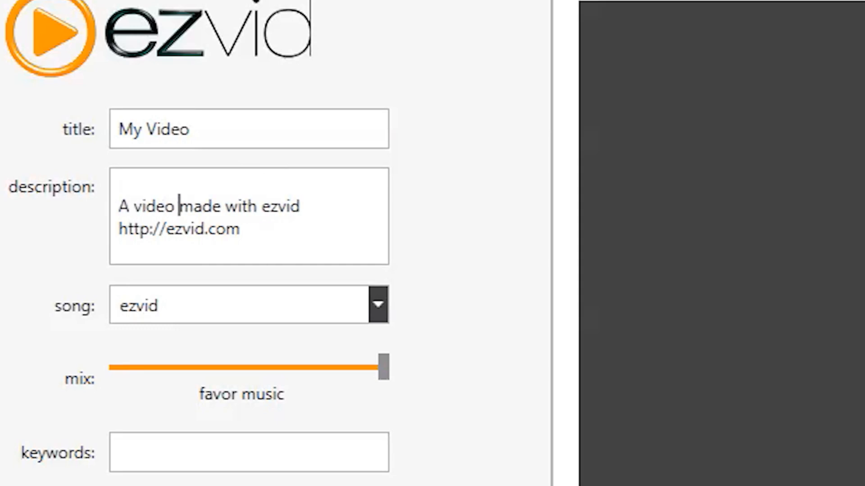
type("with me and")
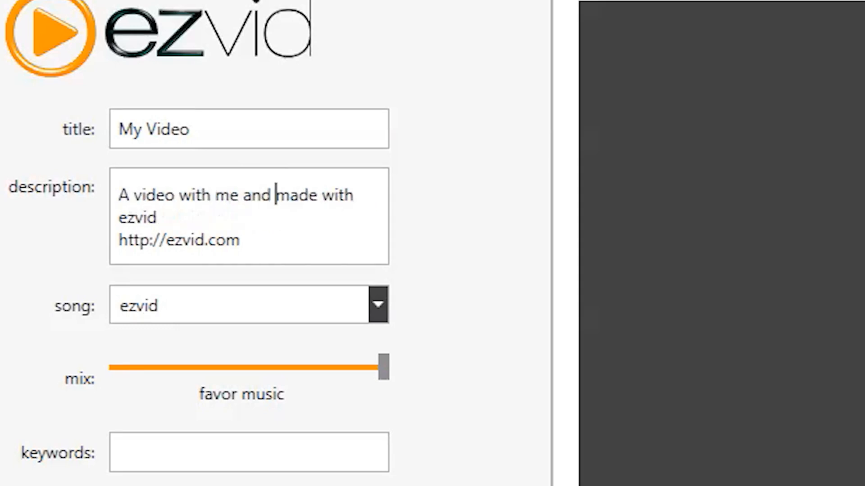
type("my friend")
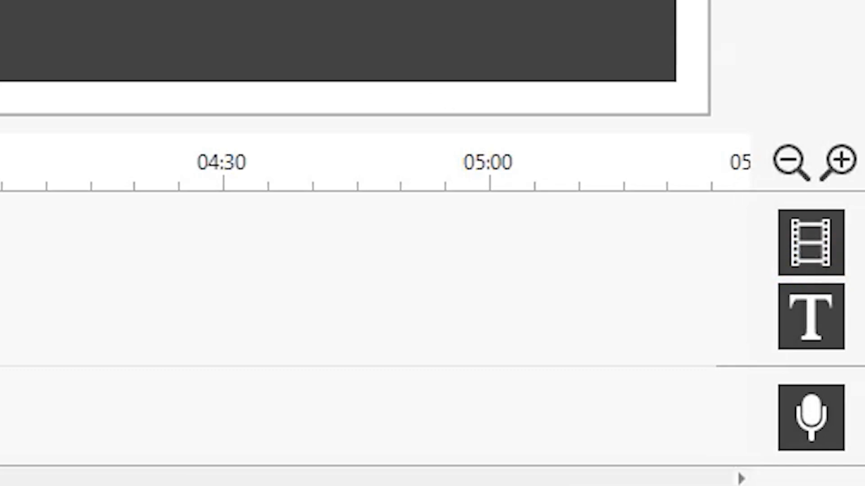
- Add the photos and the MVI_3358 video clip to the media timeline
left_click(811, 242)
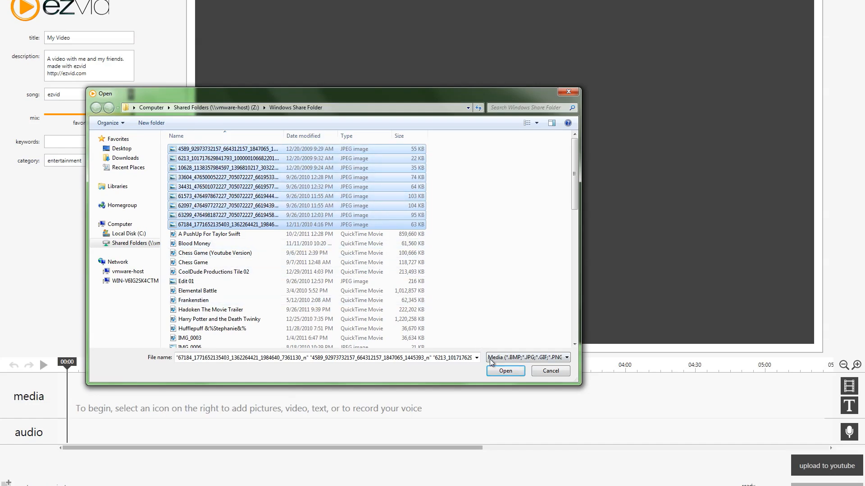
left_click(506, 371)
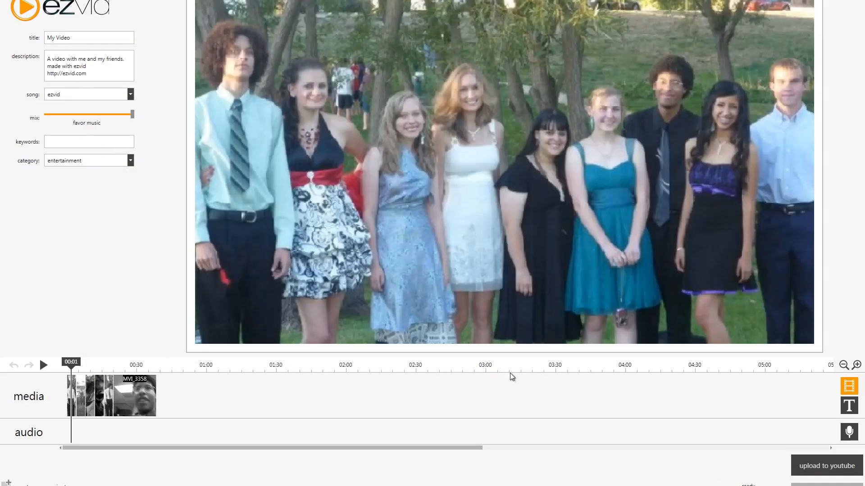
mouse_move(49, 385)
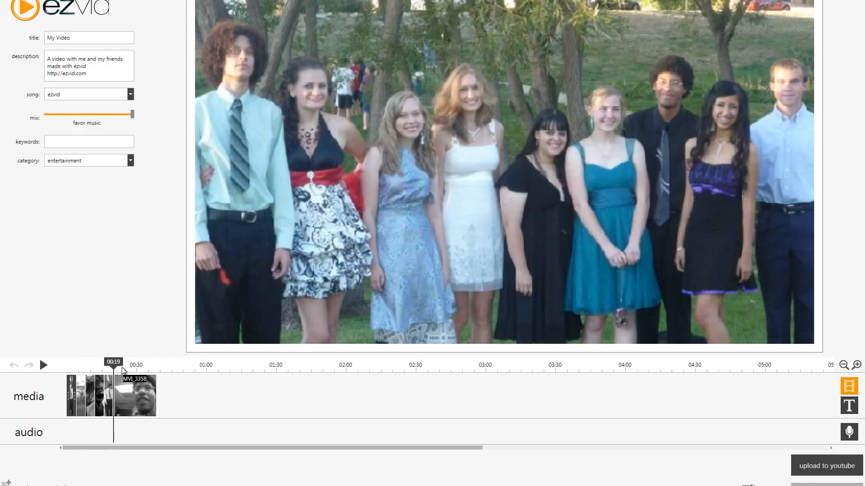
left_click_drag(115, 362, 100, 362)
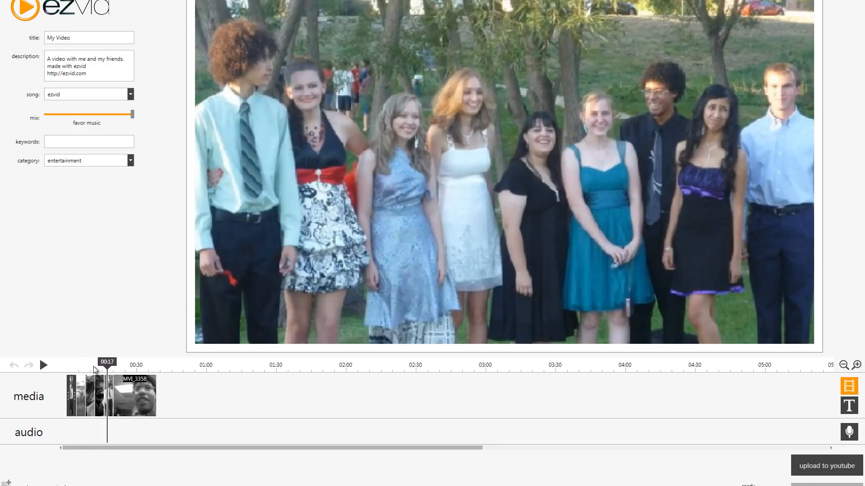
left_click(44, 366)
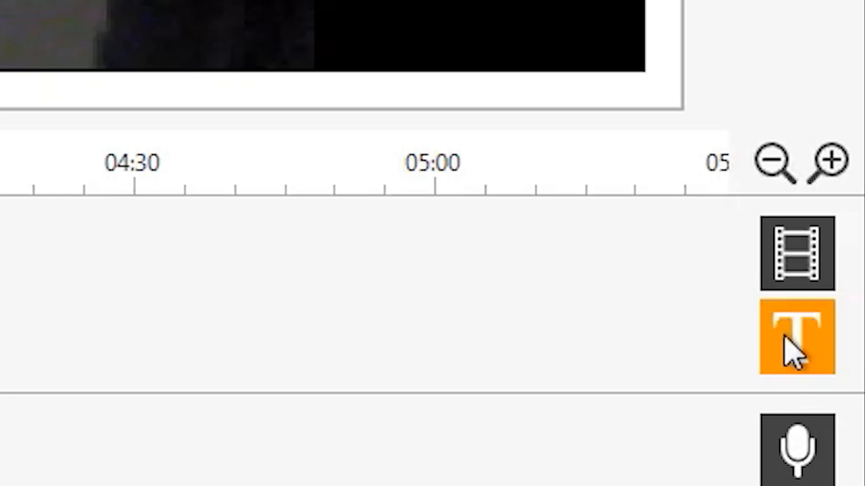
- Create a 'My Video' title card with blue text in the Quicksand font
left_click(795, 335)
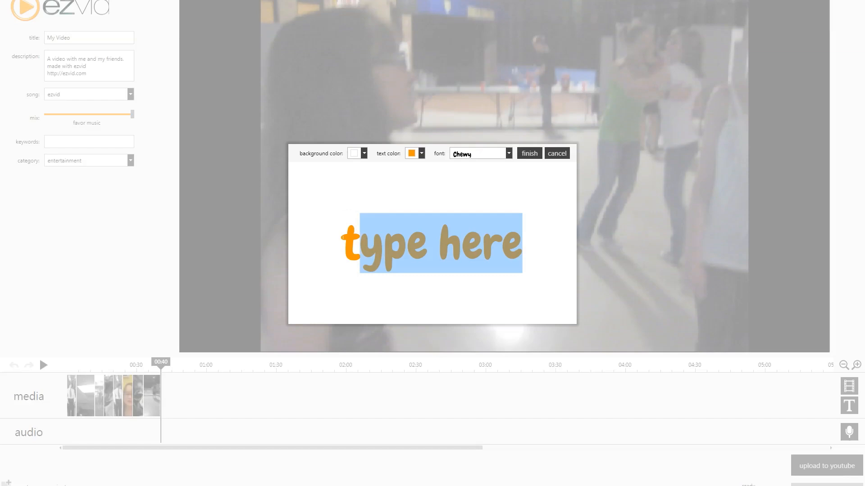
type("My Video")
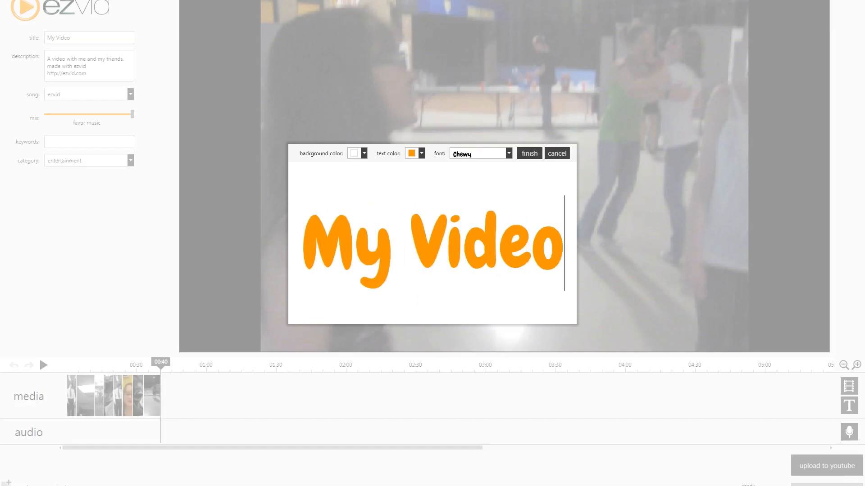
left_click(424, 153)
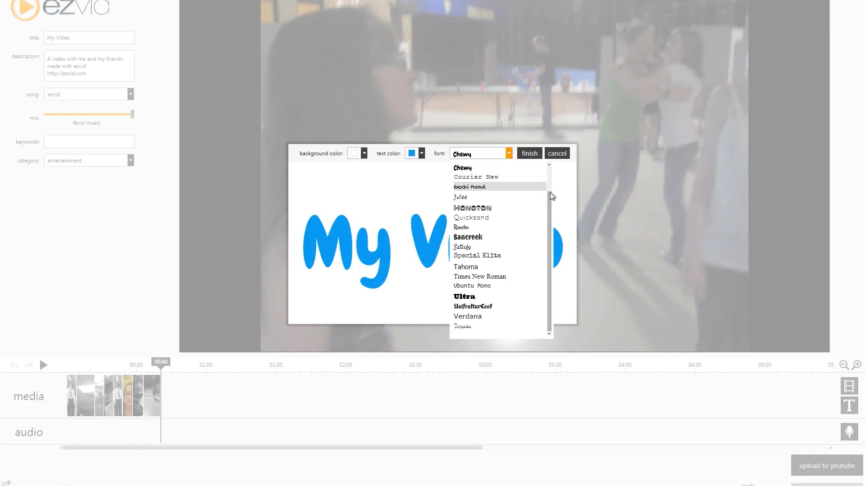
left_click(462, 168)
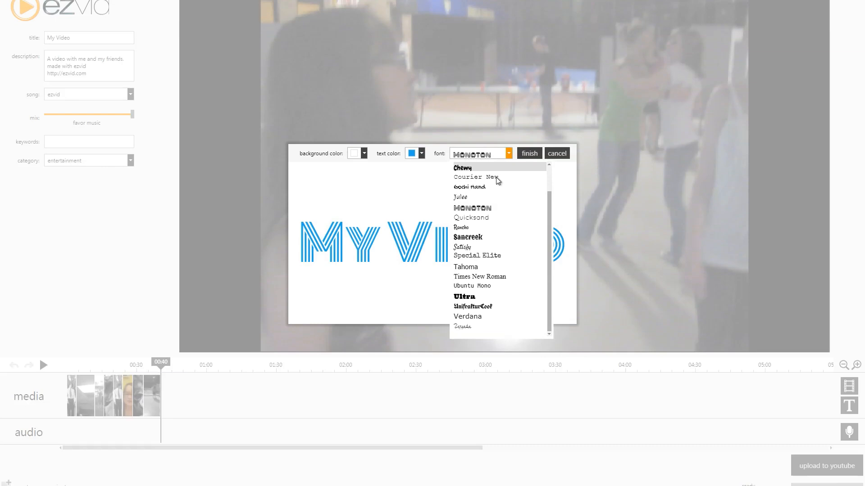
left_click(471, 218)
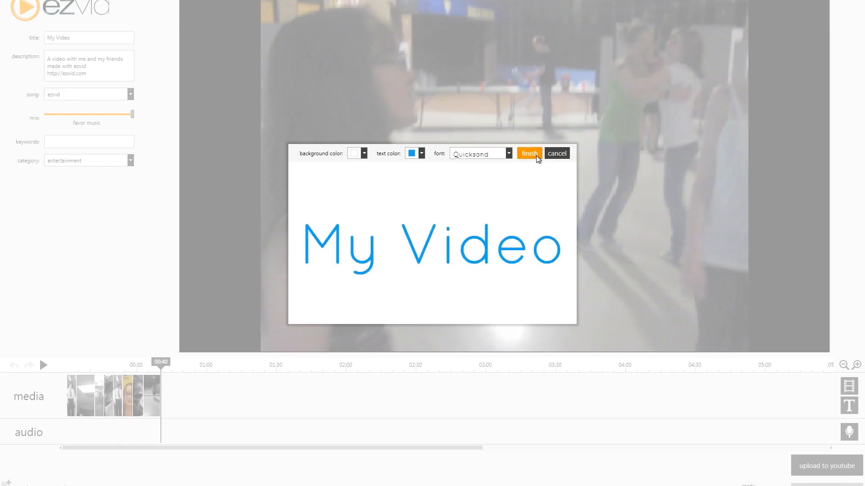
left_click(528, 153)
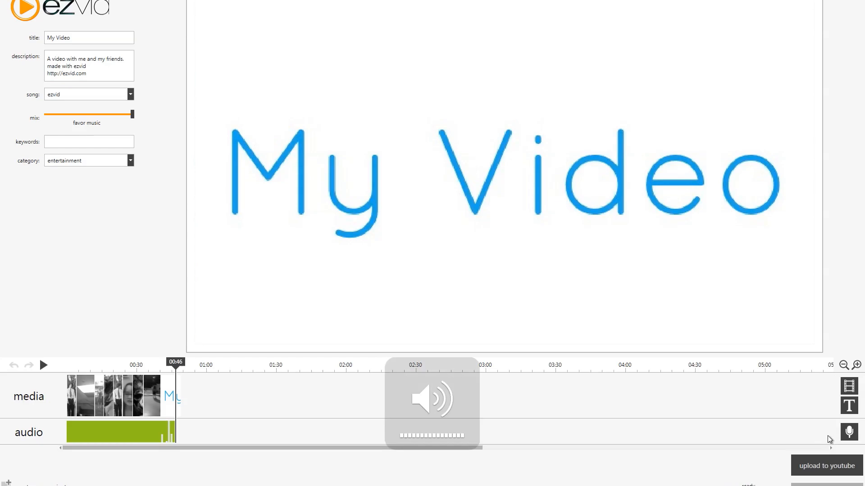
- Stop the voice narration recording, then stop the preview playback
left_click(44, 365)
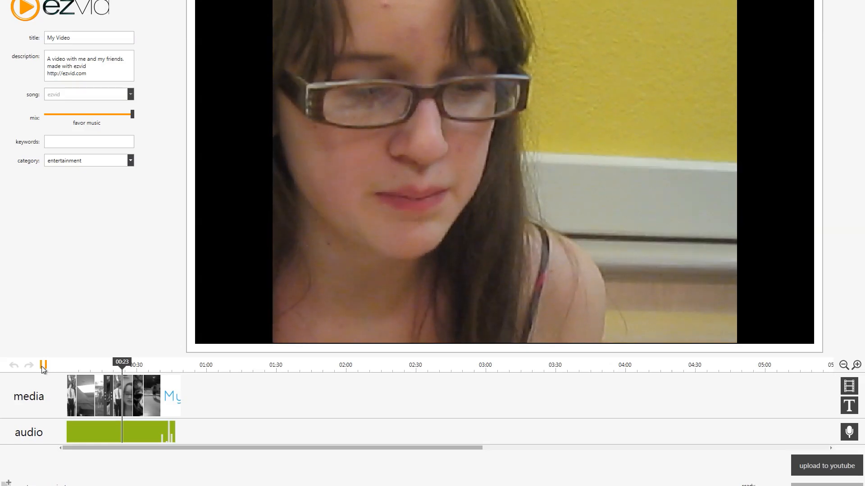
left_click(131, 94)
type("ezvid prom homecoming together")
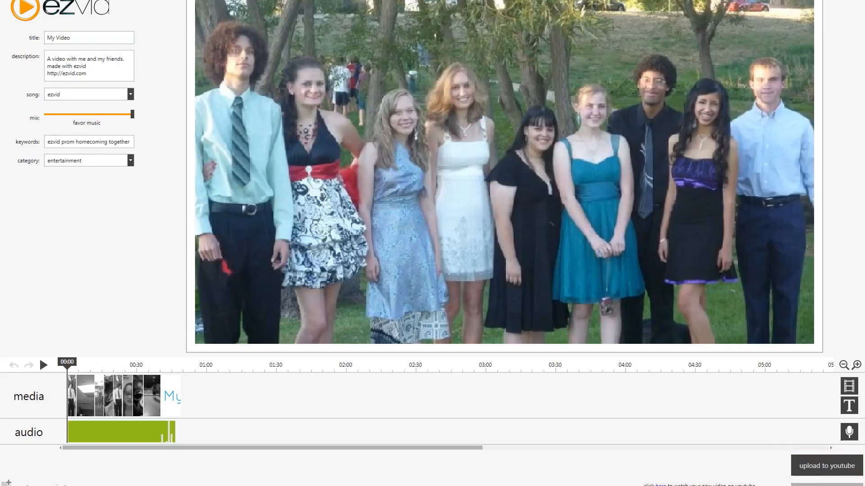
mouse_move(368, 345)
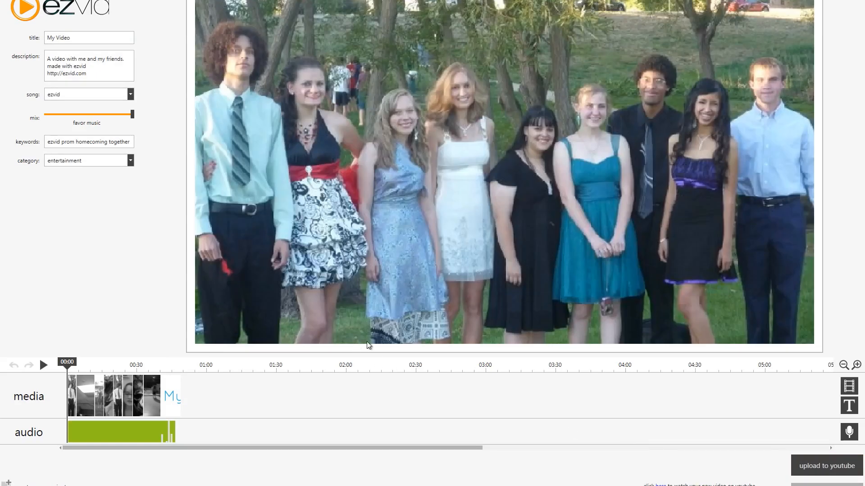